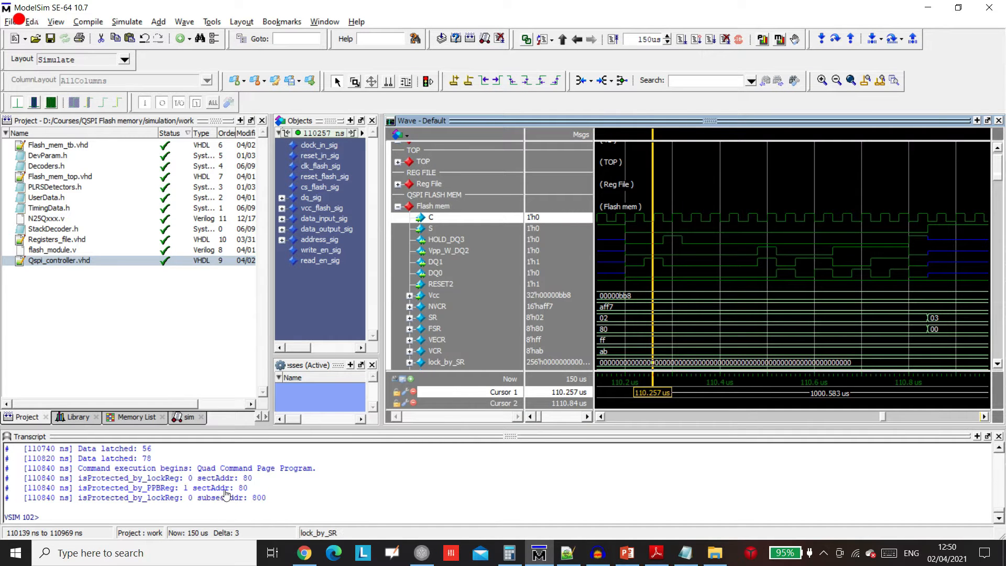
Switch from the Flash mem waveforms to the datasheet's READ – 03h timing figure on page 46
left_click(555, 552)
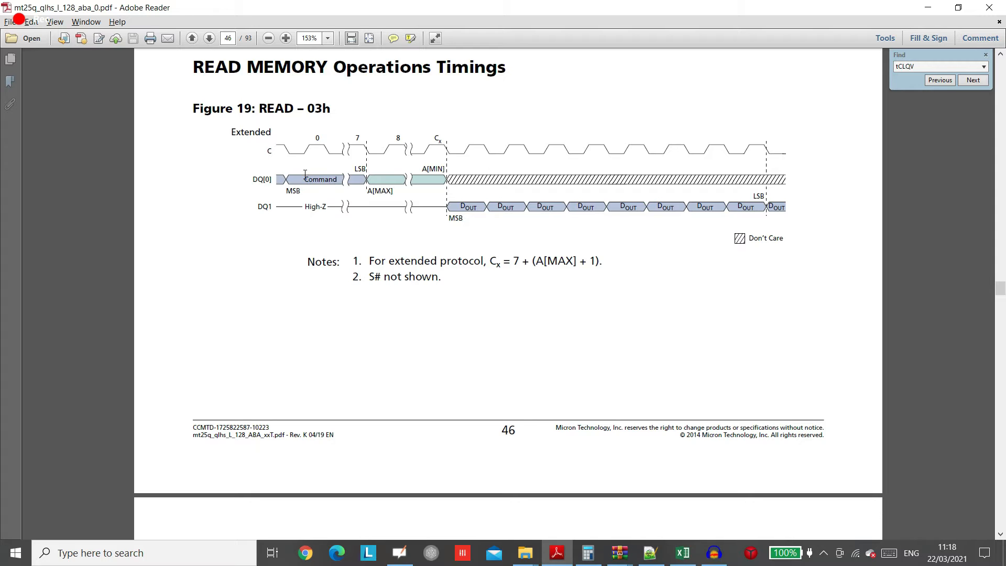
Switch from the CPOL/CPHA notes in SPI protocol.docx to Qspi_controller.vhd in Notepad++
left_click(662, 552)
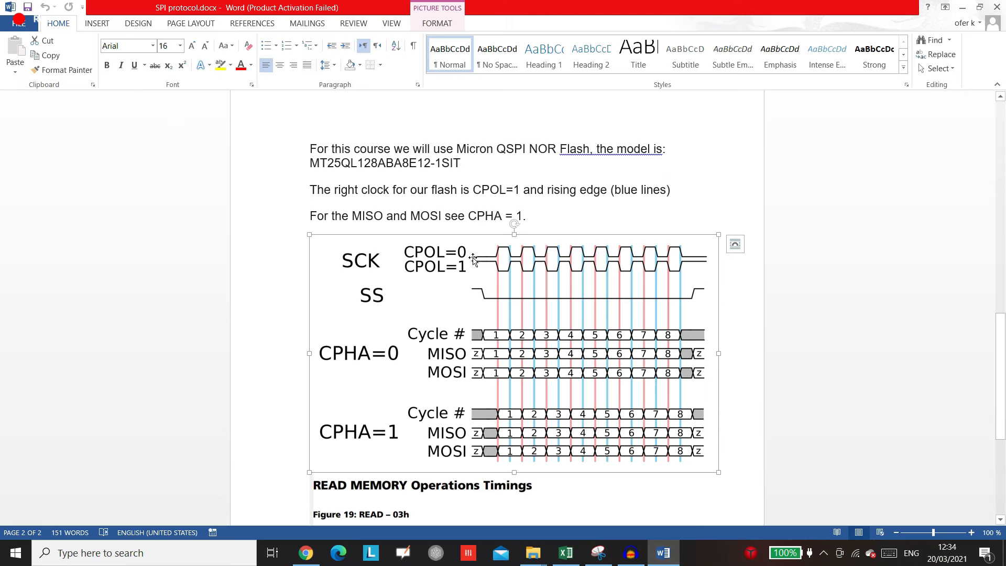
left_click(351, 215)
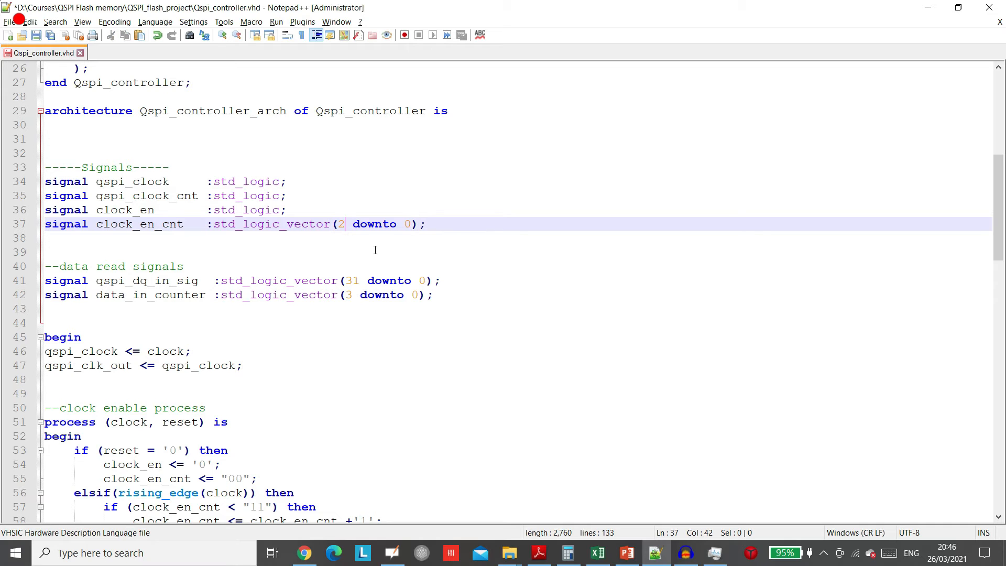
Highlight the clock_en_cnt type, view the address process, then show datasheet page 12
left_click_drag(239, 224, 426, 224)
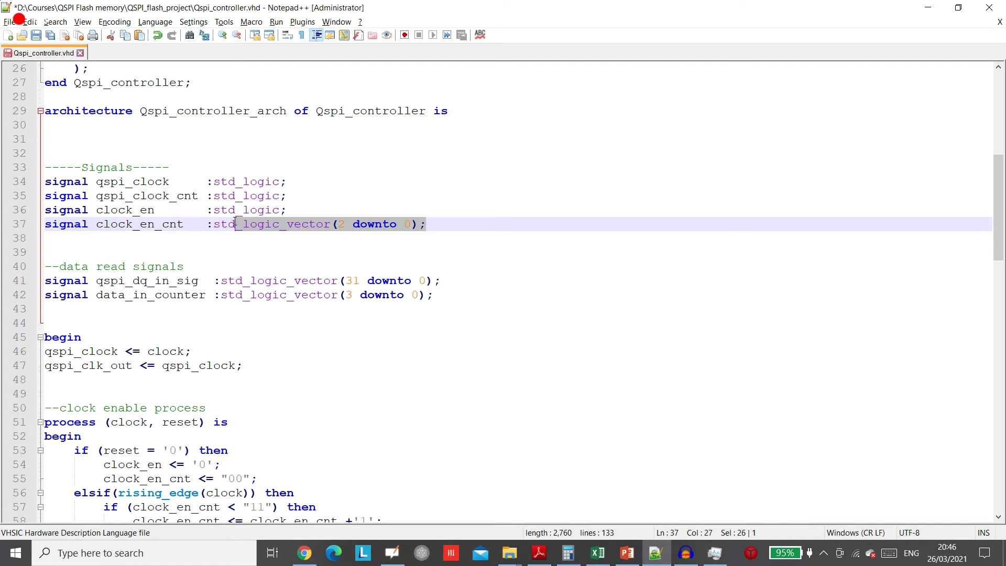
left_click(213, 196)
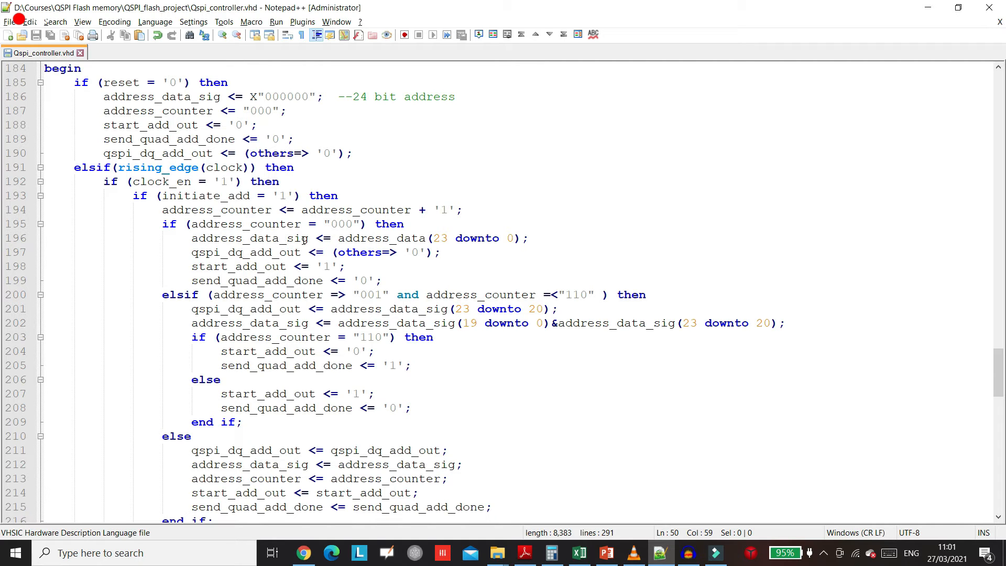
left_click(305, 552)
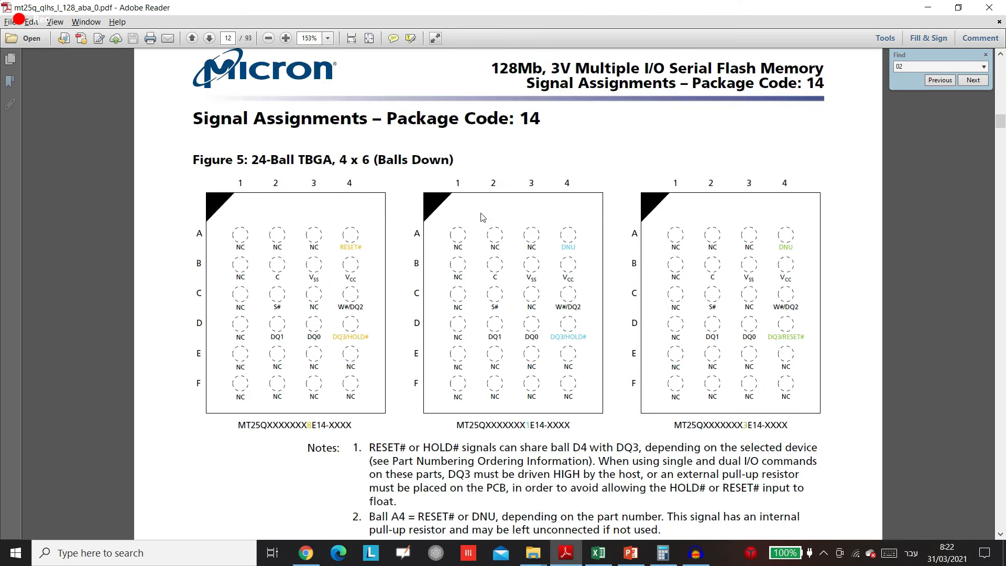
Scroll through flash_module.v, then bring up the datasheet's command definitions table on page 38
scroll("down", 3)
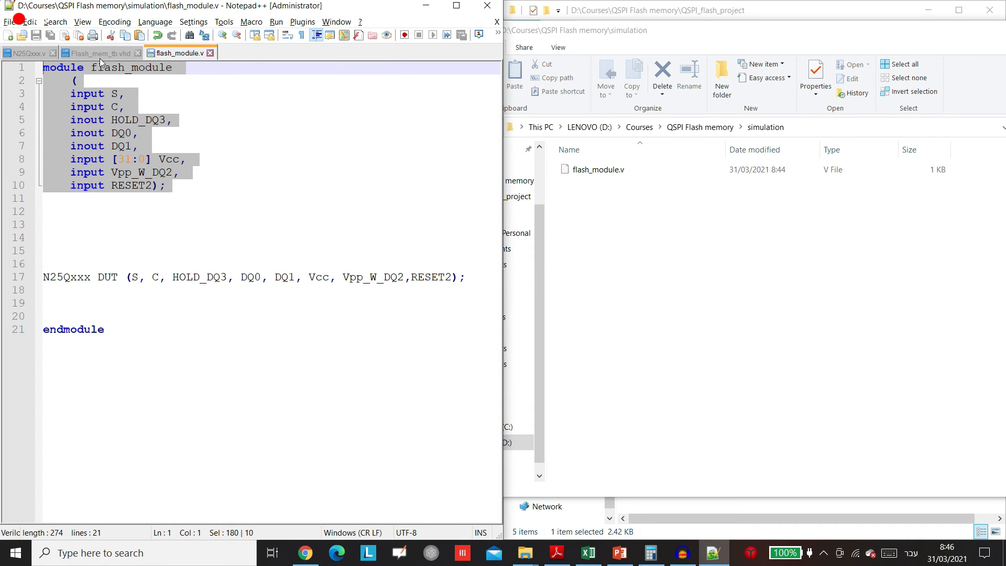
left_click(563, 552)
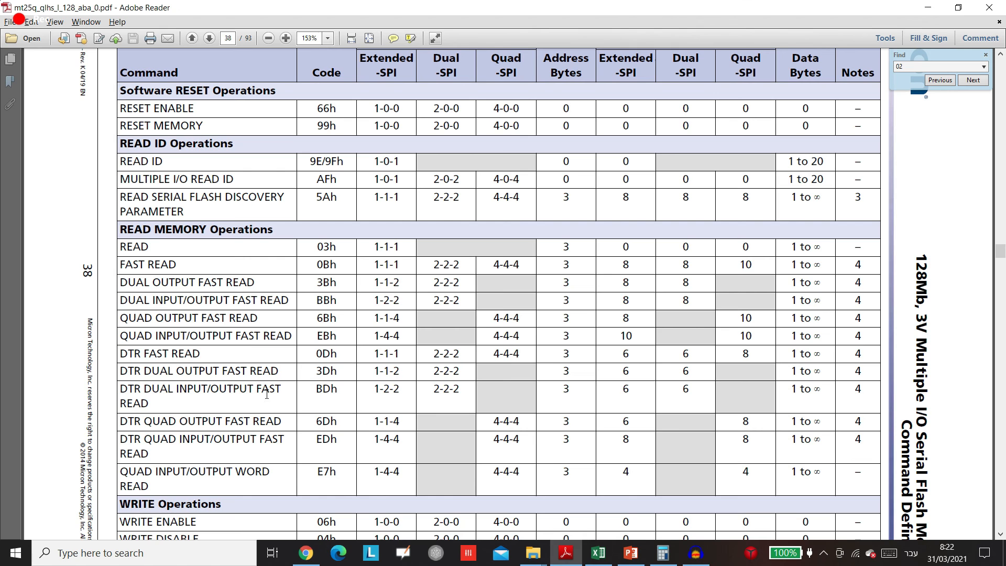